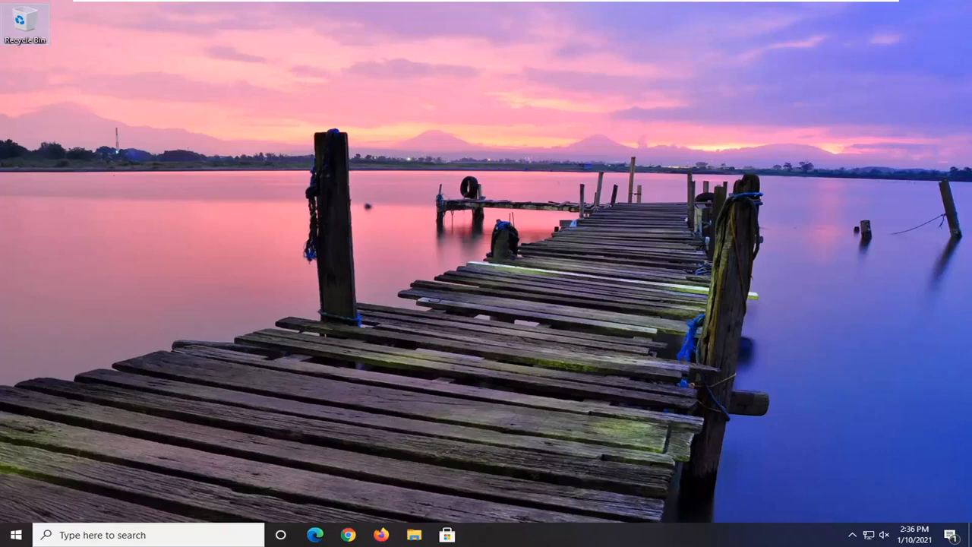
pyautogui.moveTo(662, 288)
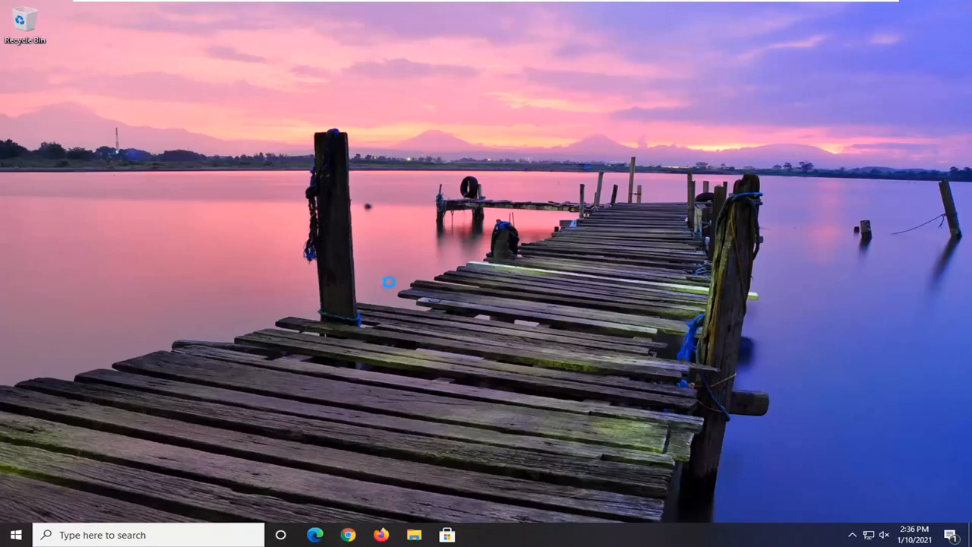
# Launch Google Chrome from the taskbar to a new tab
pyautogui.click(348, 535)
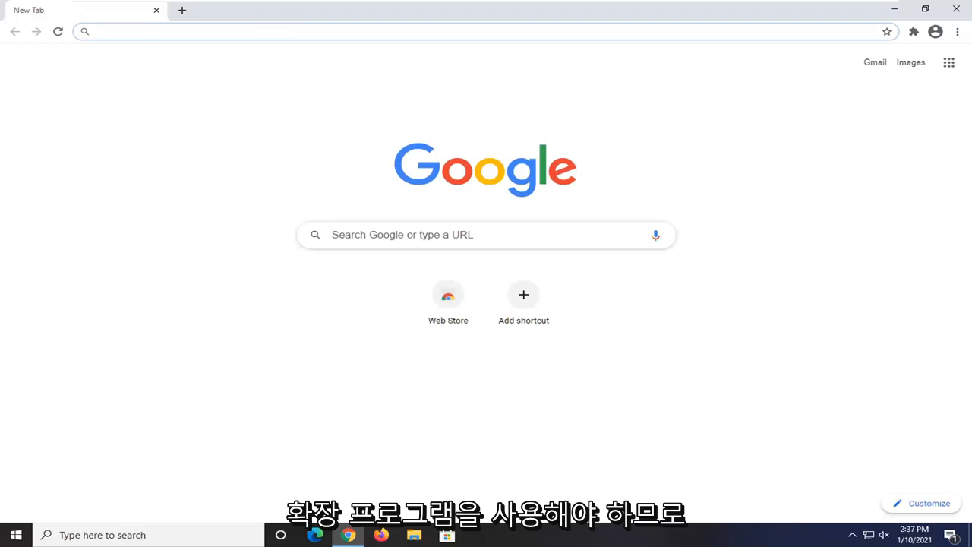
# Go to the YouTube NonStop Chrome Web Store URL and skim its overview details
pyautogui.write('https://chrome.google.com/webstore/detail/youtube-nonstop/nlkaejimjacpillmajjnopmpbkbnocid')
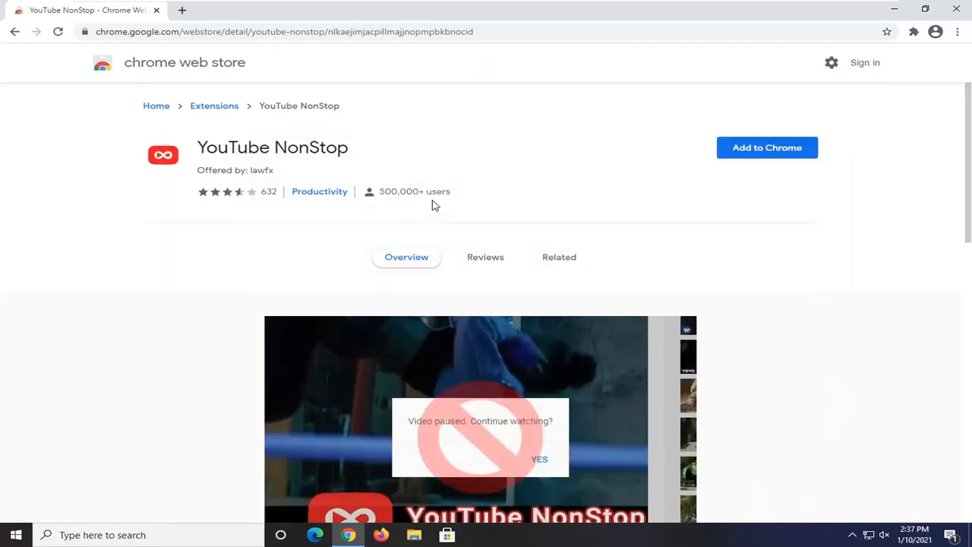
pyautogui.scroll(-3)
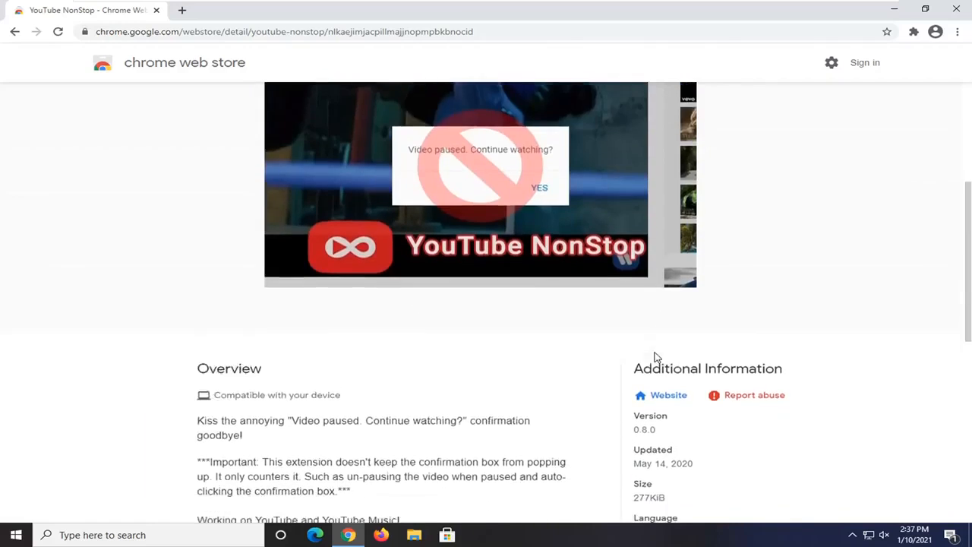
pyautogui.scroll(-3)
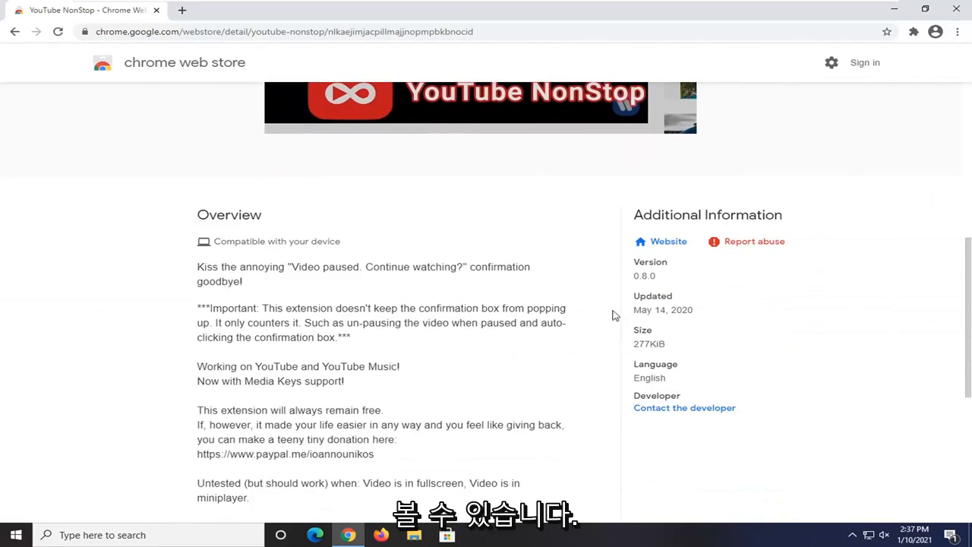
pyautogui.scroll(3)
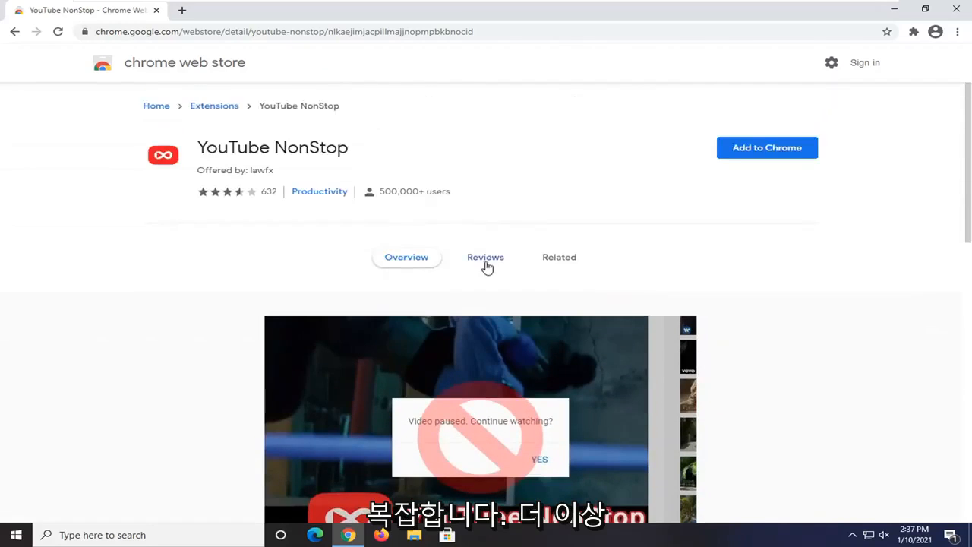
pyautogui.moveTo(587, 144)
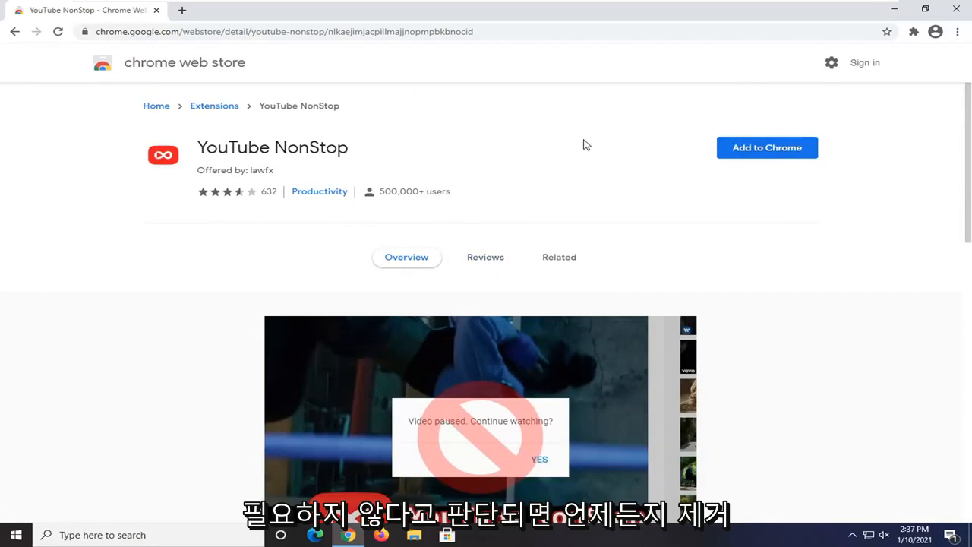
pyautogui.moveTo(741, 164)
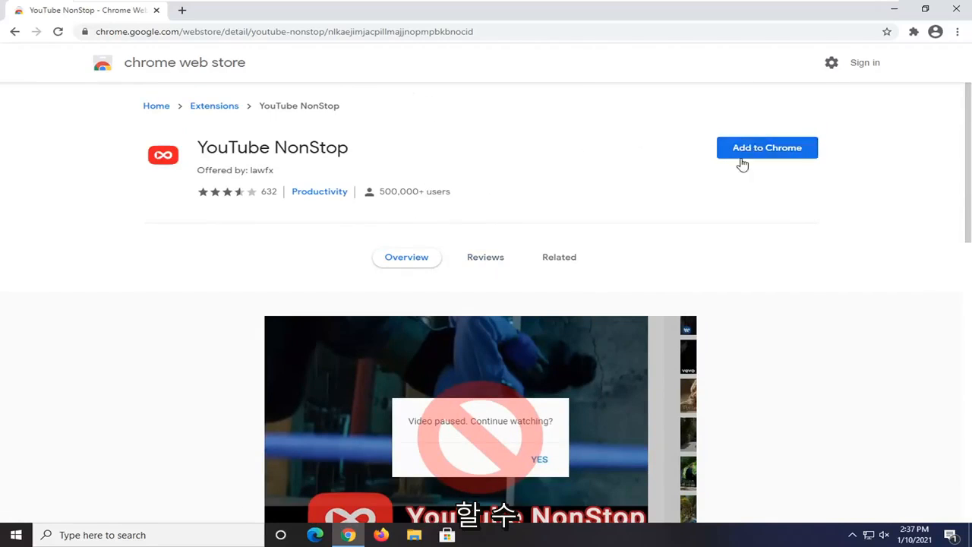
# Add YouTube NonStop to Chrome and confirm the permission dialog
pyautogui.click(767, 147)
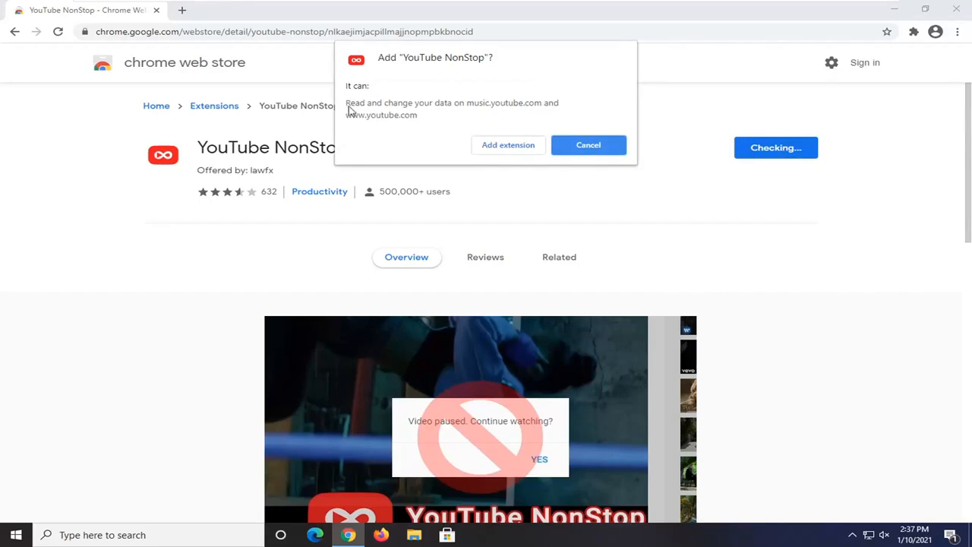
pyautogui.moveTo(565, 431)
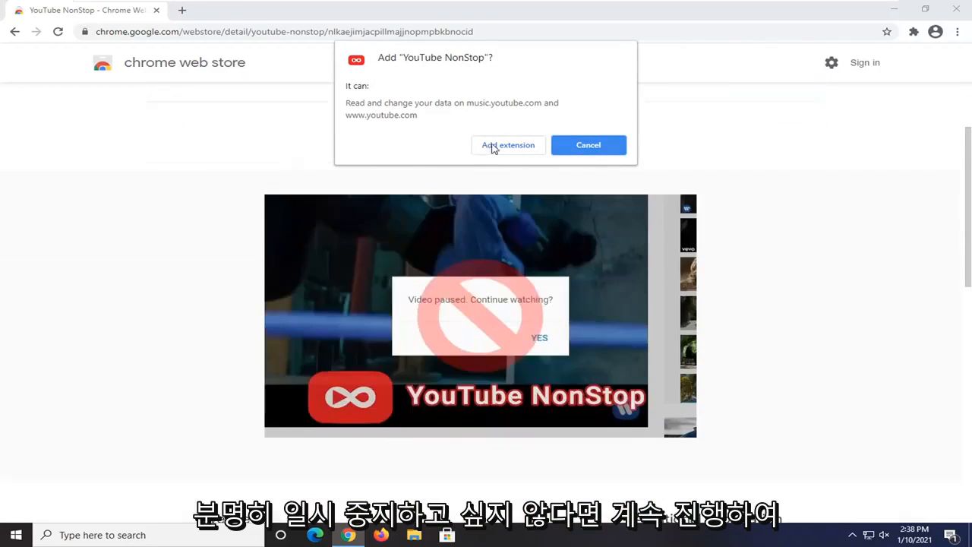
pyautogui.click(508, 145)
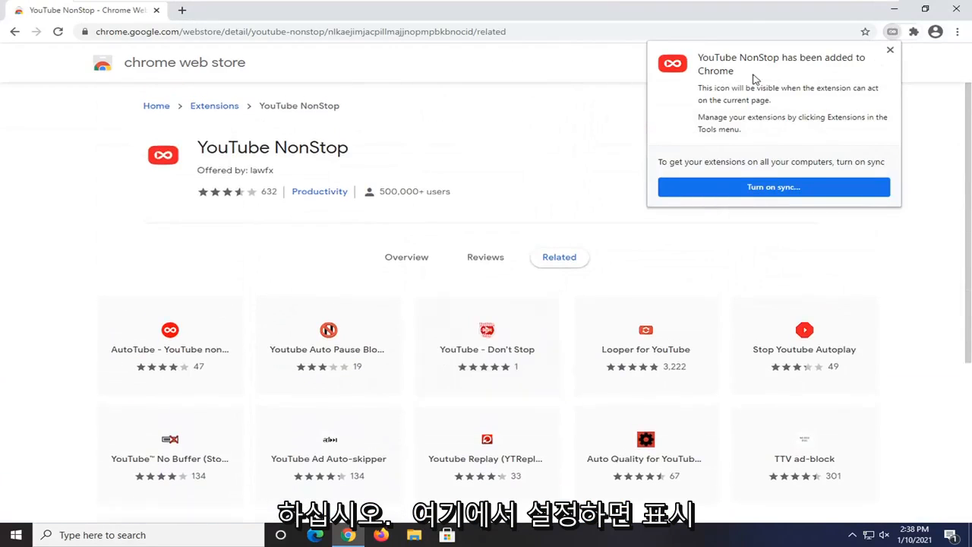
# Dismiss the added notice, view YouTube NonStop in the extensions list, and start a new tab
pyautogui.click(890, 52)
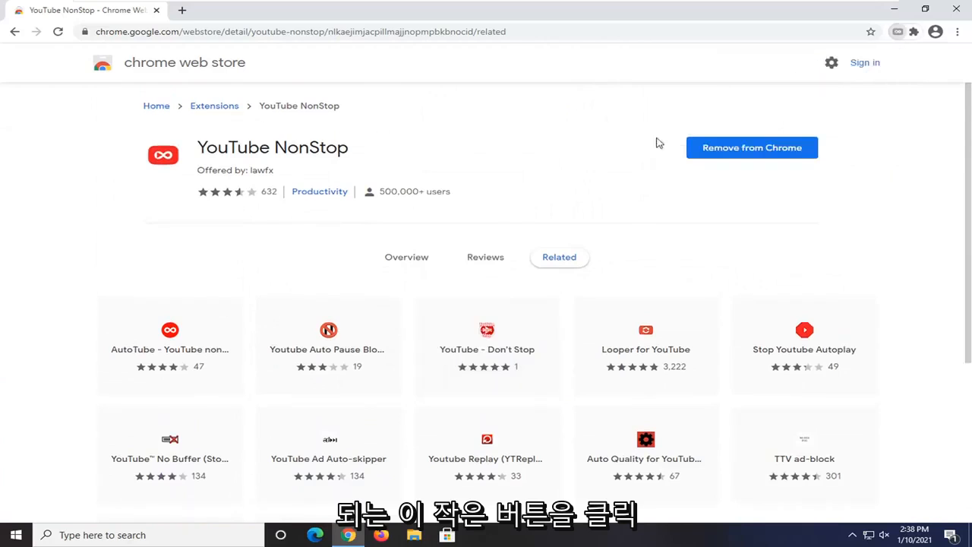
pyautogui.click(911, 31)
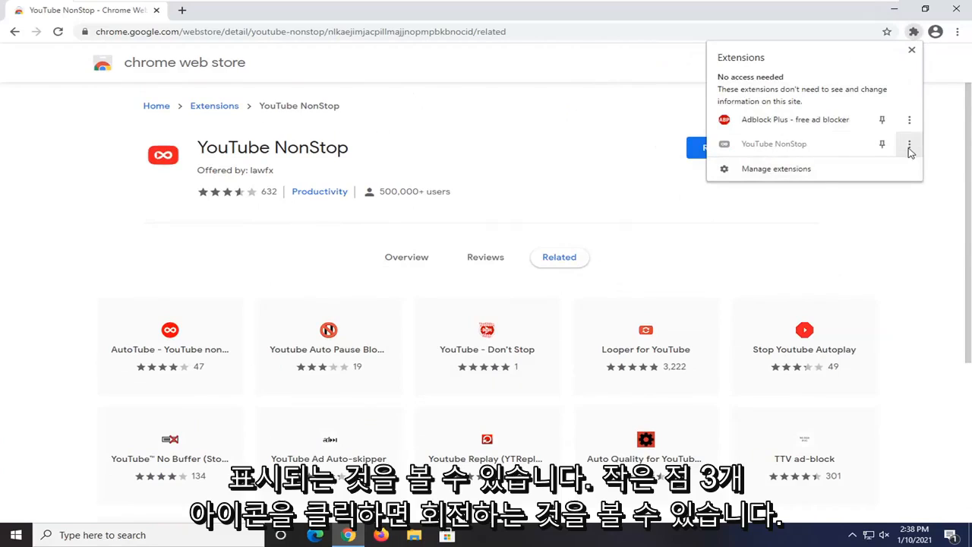
pyautogui.click(908, 144)
pyautogui.write('youtube.com')
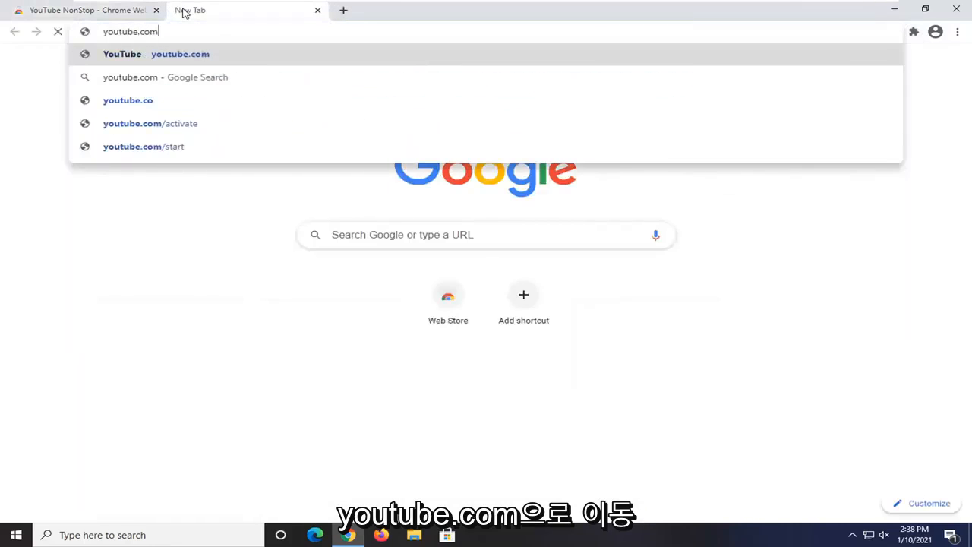
# Load youtube.com/channel/mdt and show YouTube NonStop with full access in the extensions list
pyautogui.write('/')
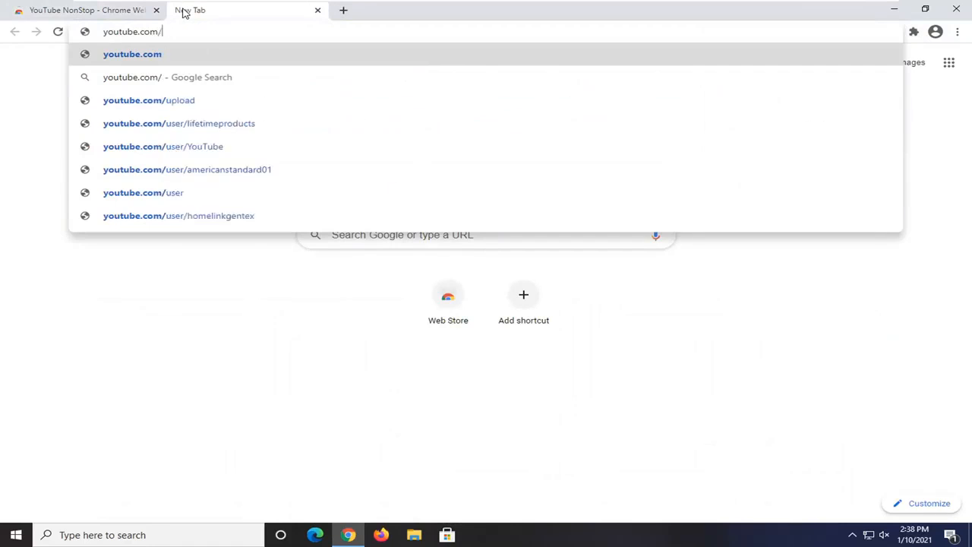
pyautogui.write('channel/mdt')
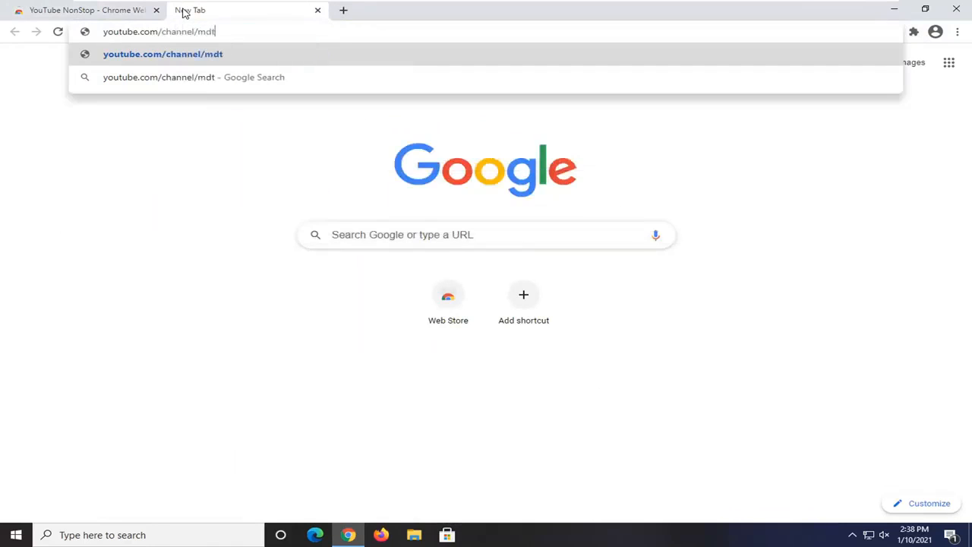
pyautogui.press('Enter')
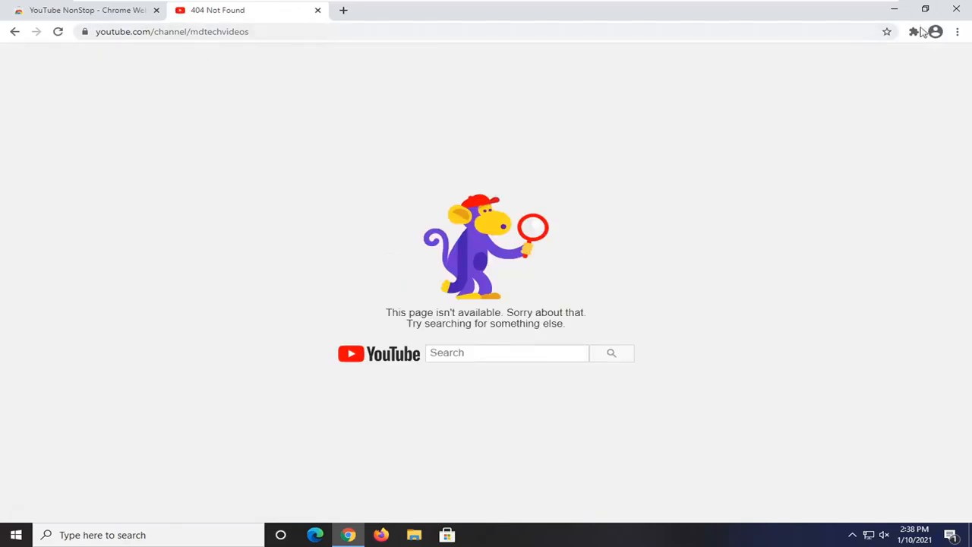
pyautogui.click(914, 32)
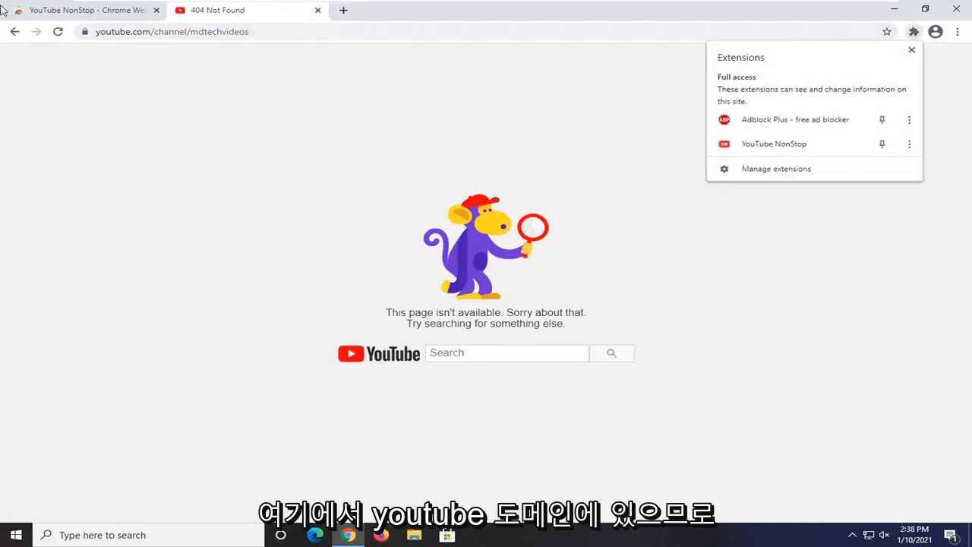